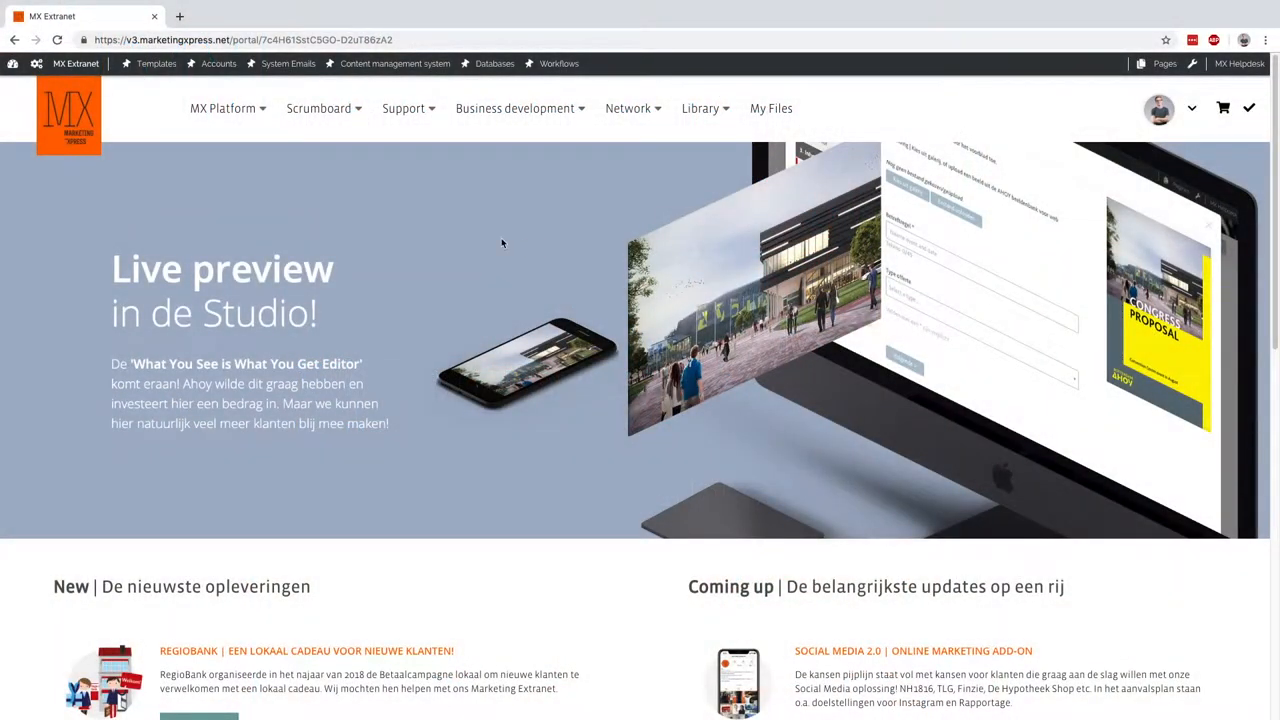
Go from the features dashboard to the Templates list under Desktop Publishing
left_click(36, 62)
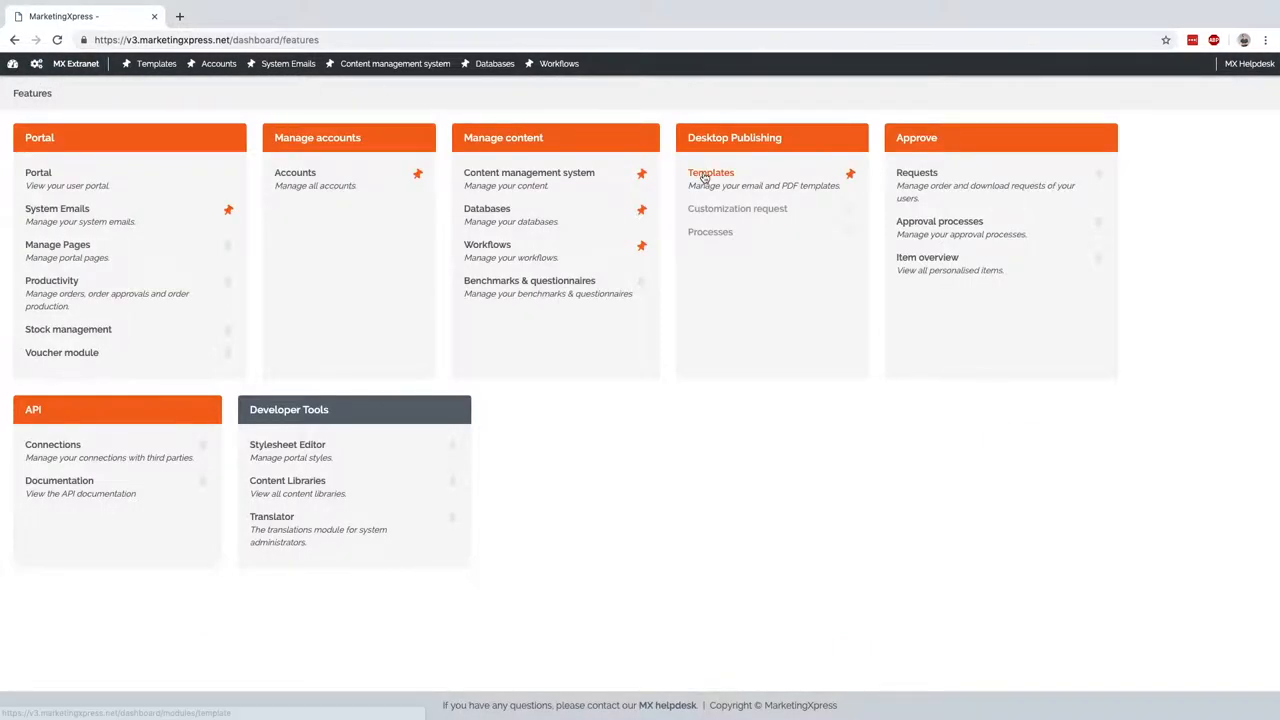
left_click(710, 172)
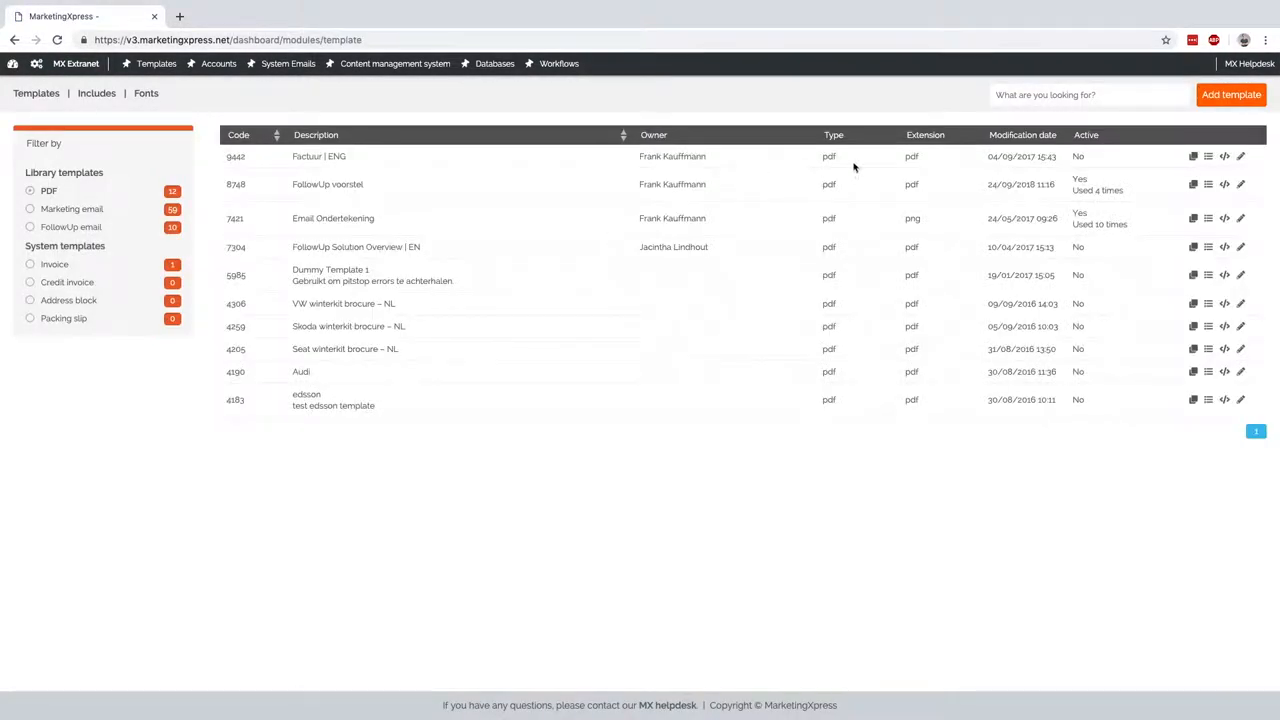
Start an InDesign import and upload Demo template manager bcard.xml as its configuration file
left_click(1232, 94)
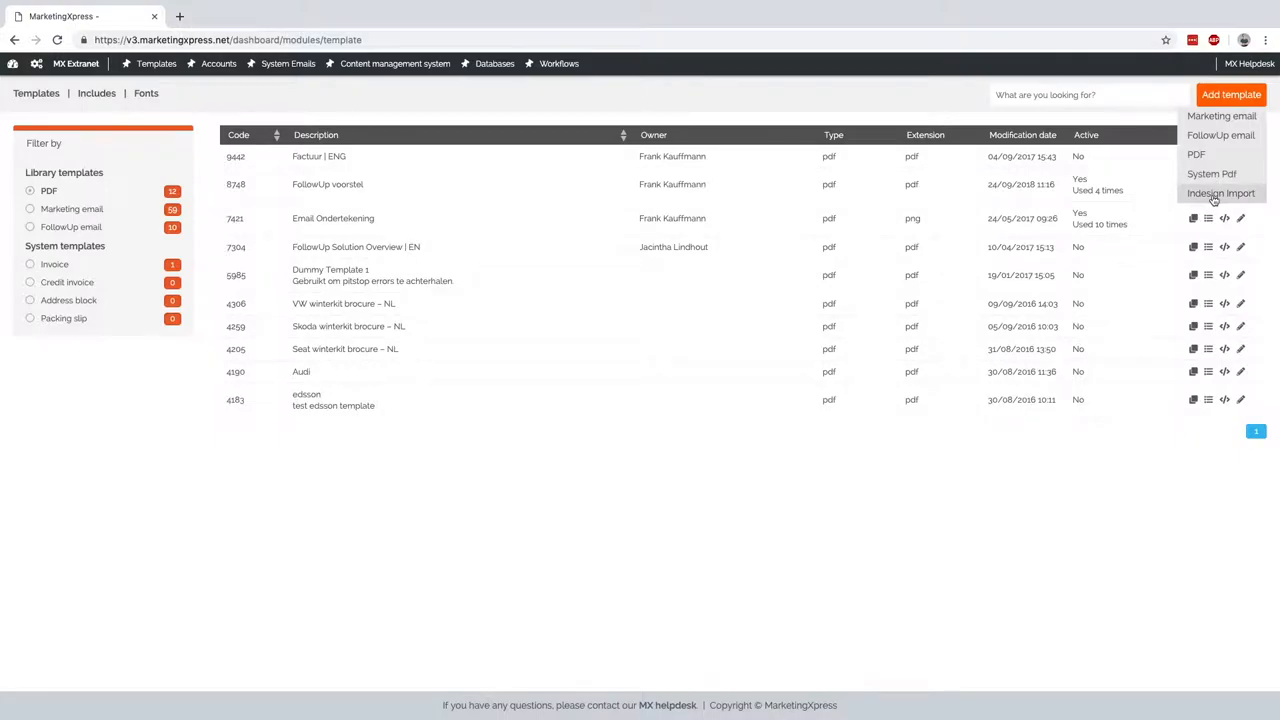
left_click(1220, 192)
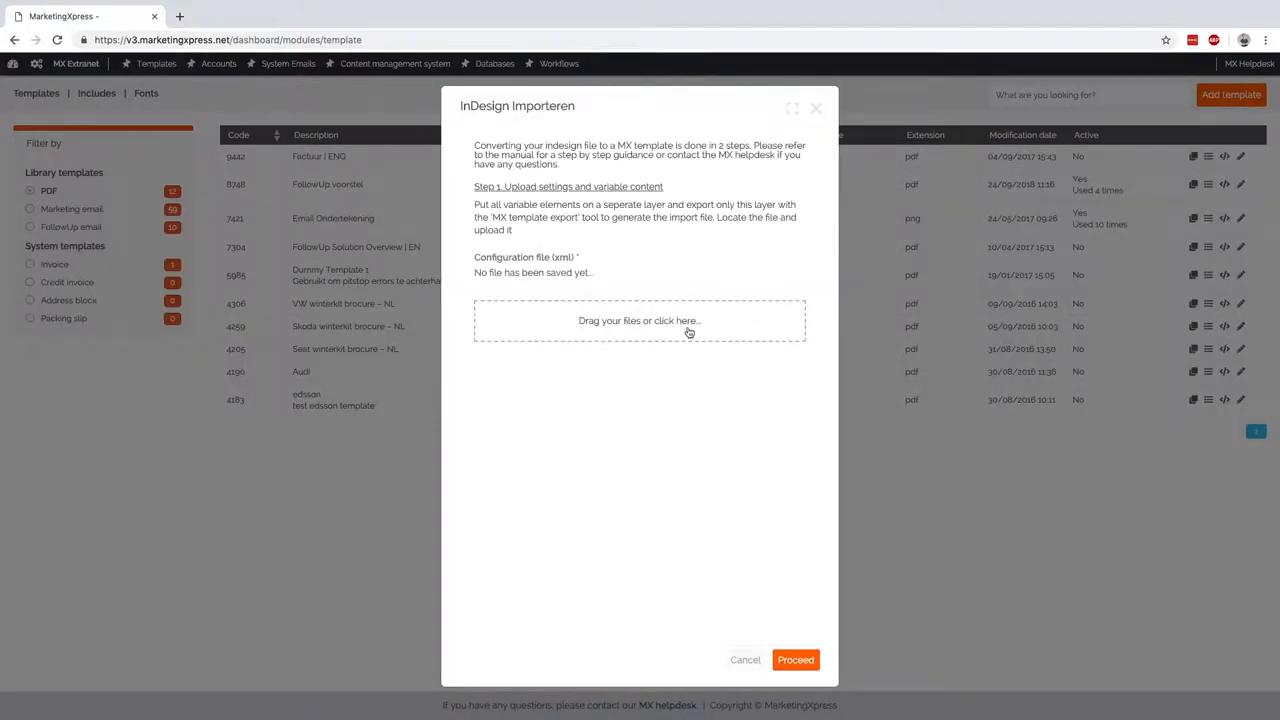
left_click(640, 320)
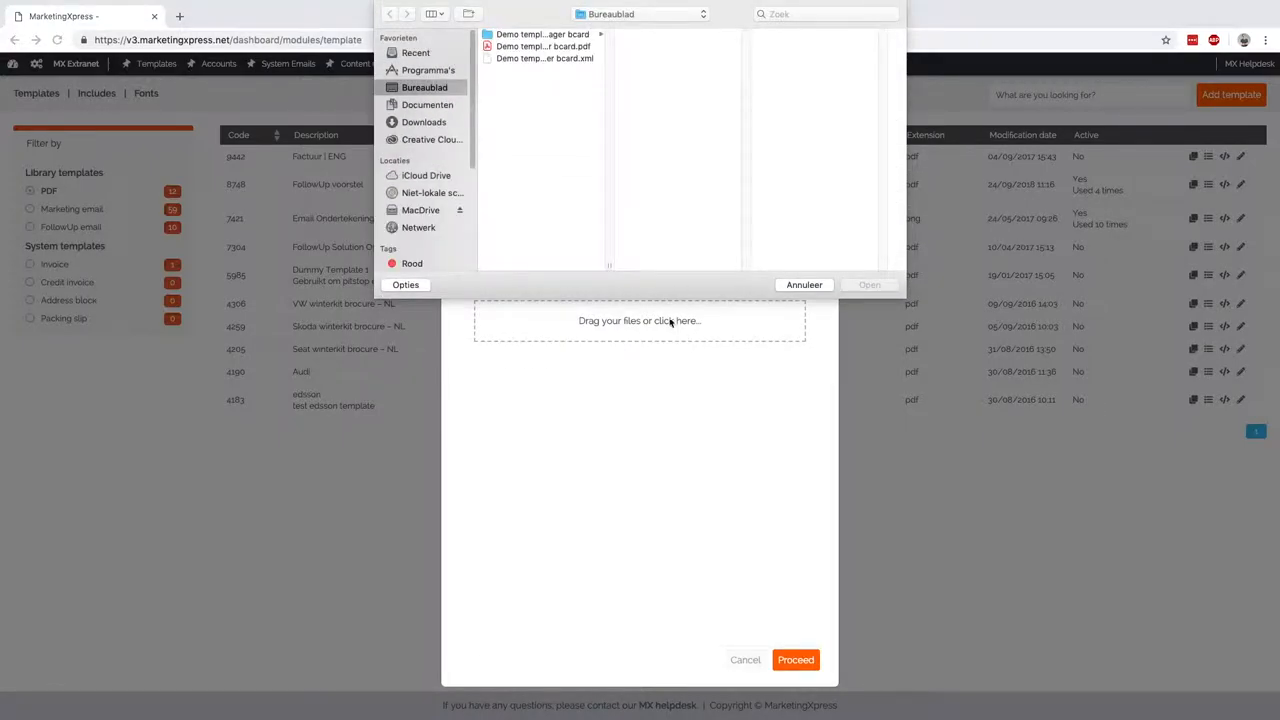
left_click(544, 58)
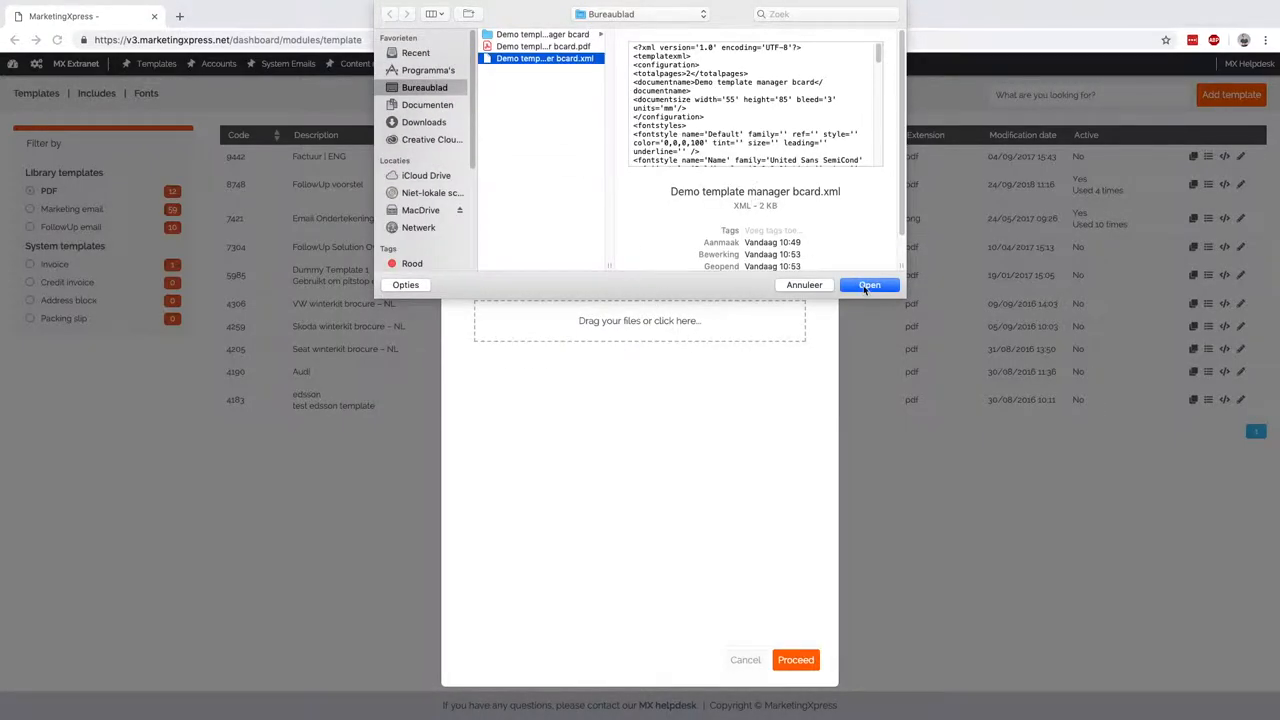
left_click(868, 284)
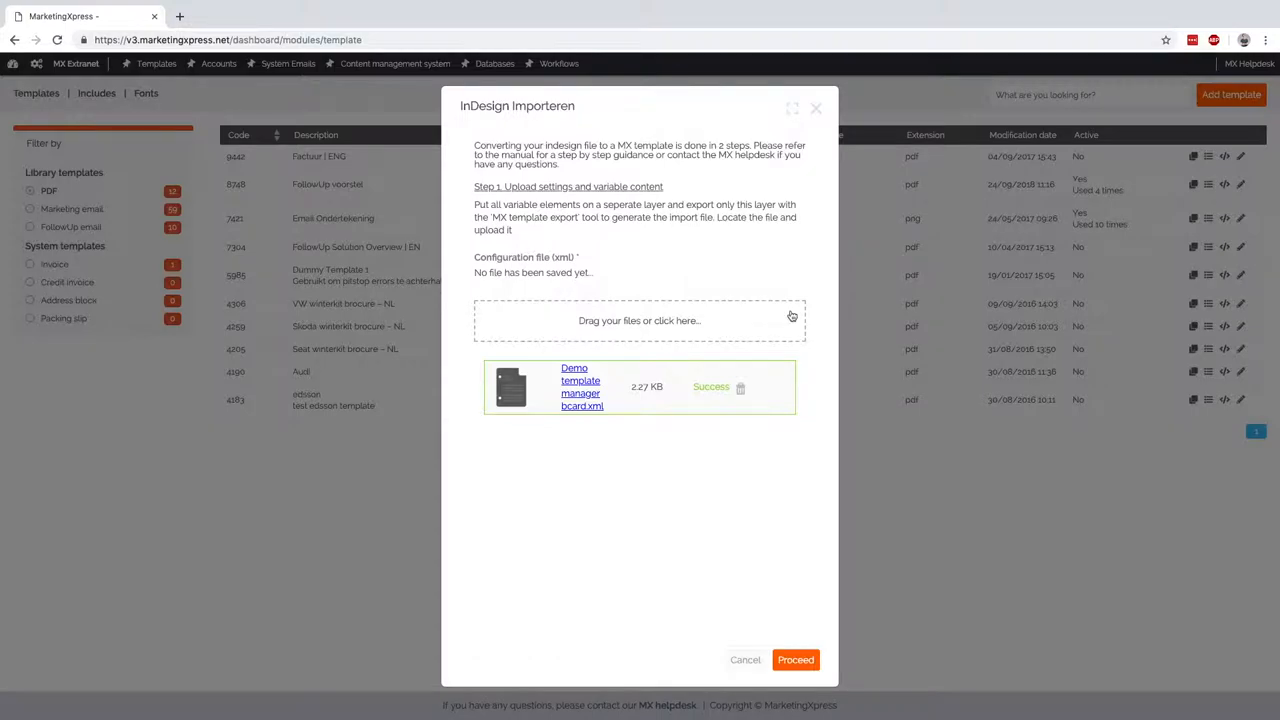
left_click(796, 660)
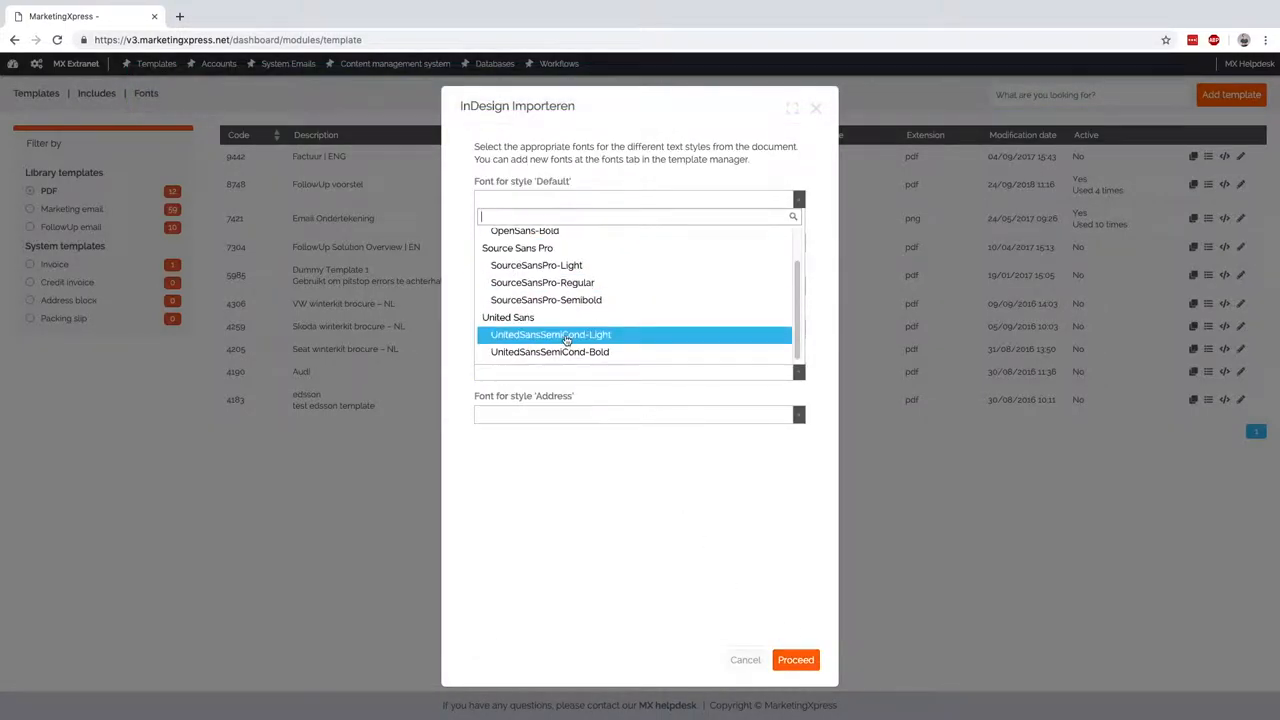
Assign UnitedSansSemiCond-Light to the Default text style and continue to the background step
left_click(550, 334)
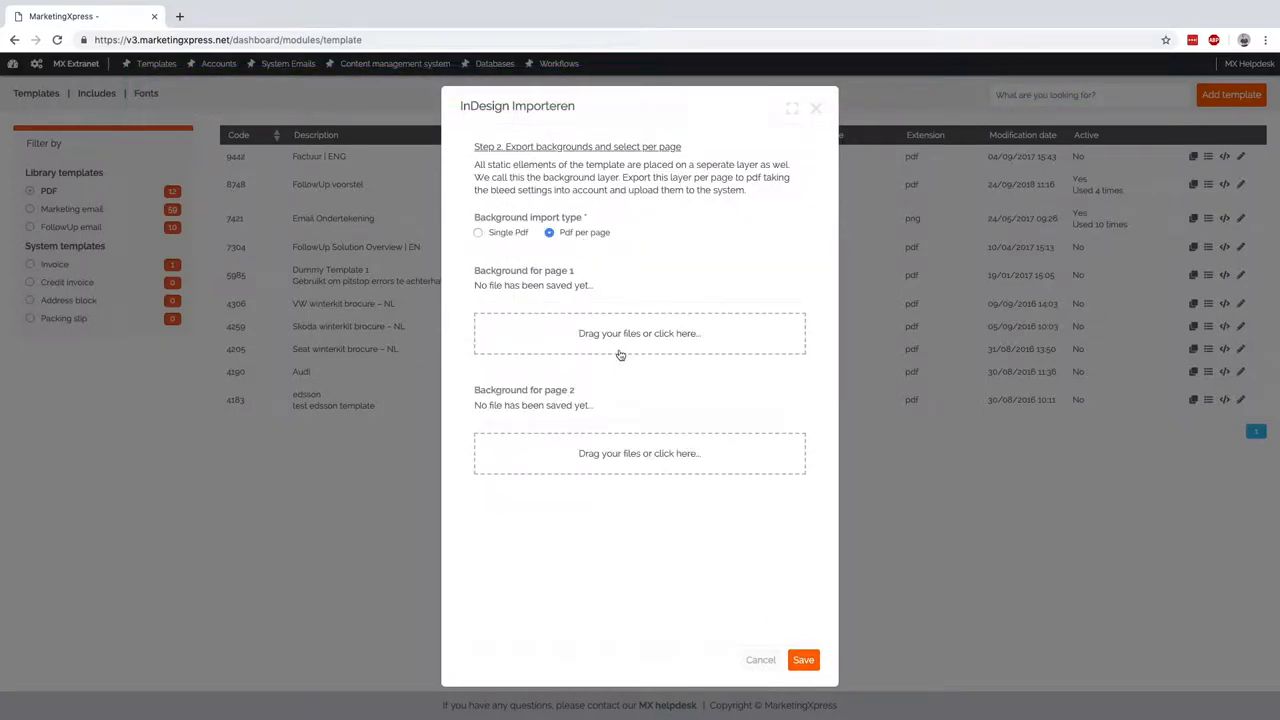
Upload Demo template manager bcard.pdf as the page 1 background and save the imported template
left_click(640, 332)
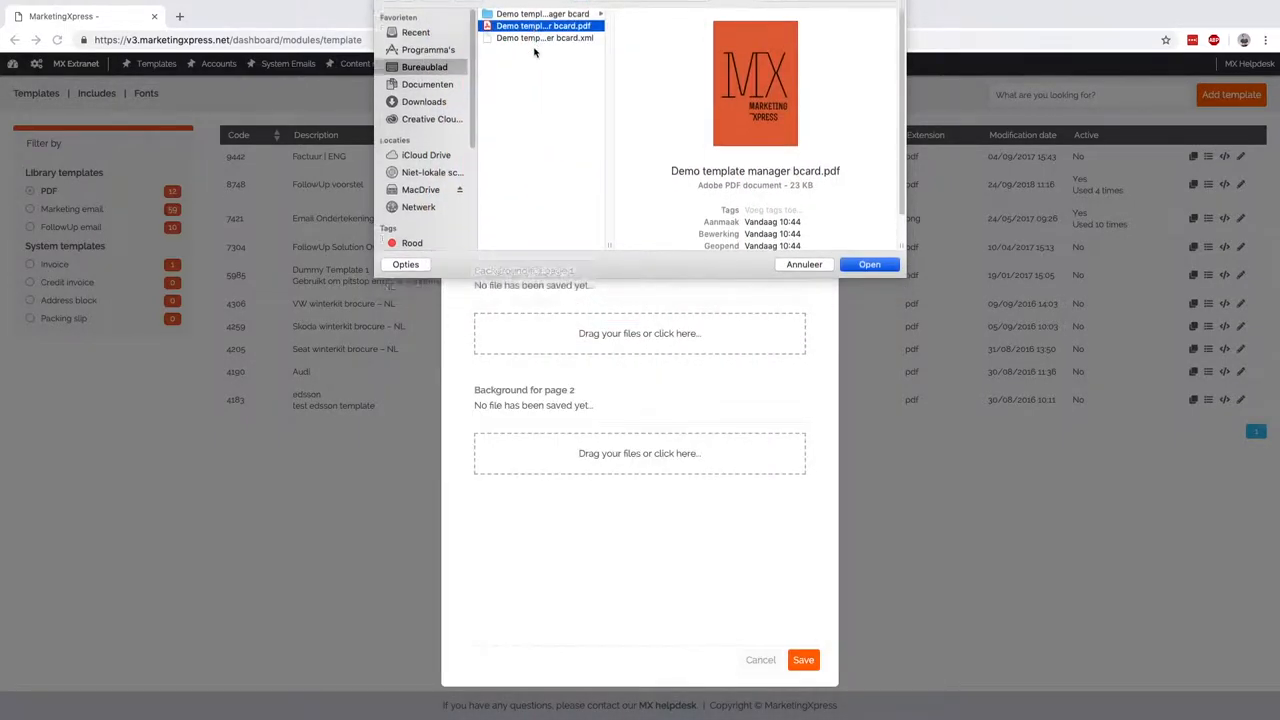
left_click(868, 264)
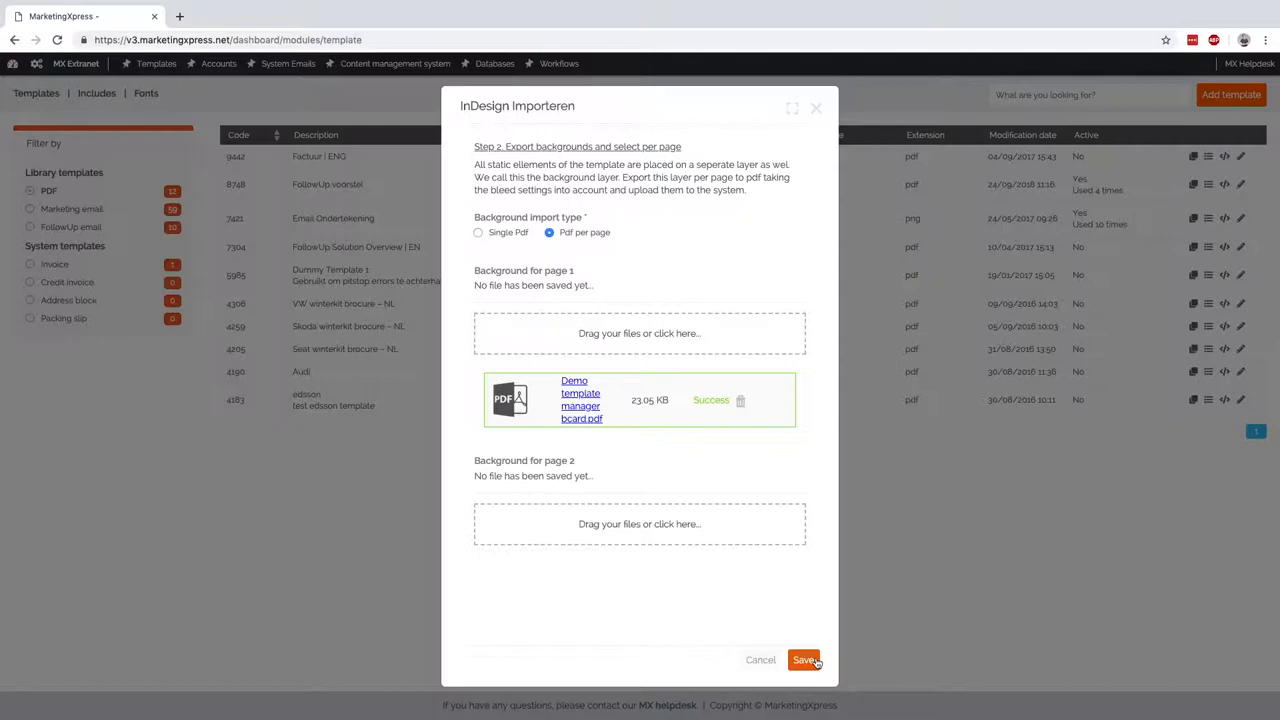
left_click(804, 660)
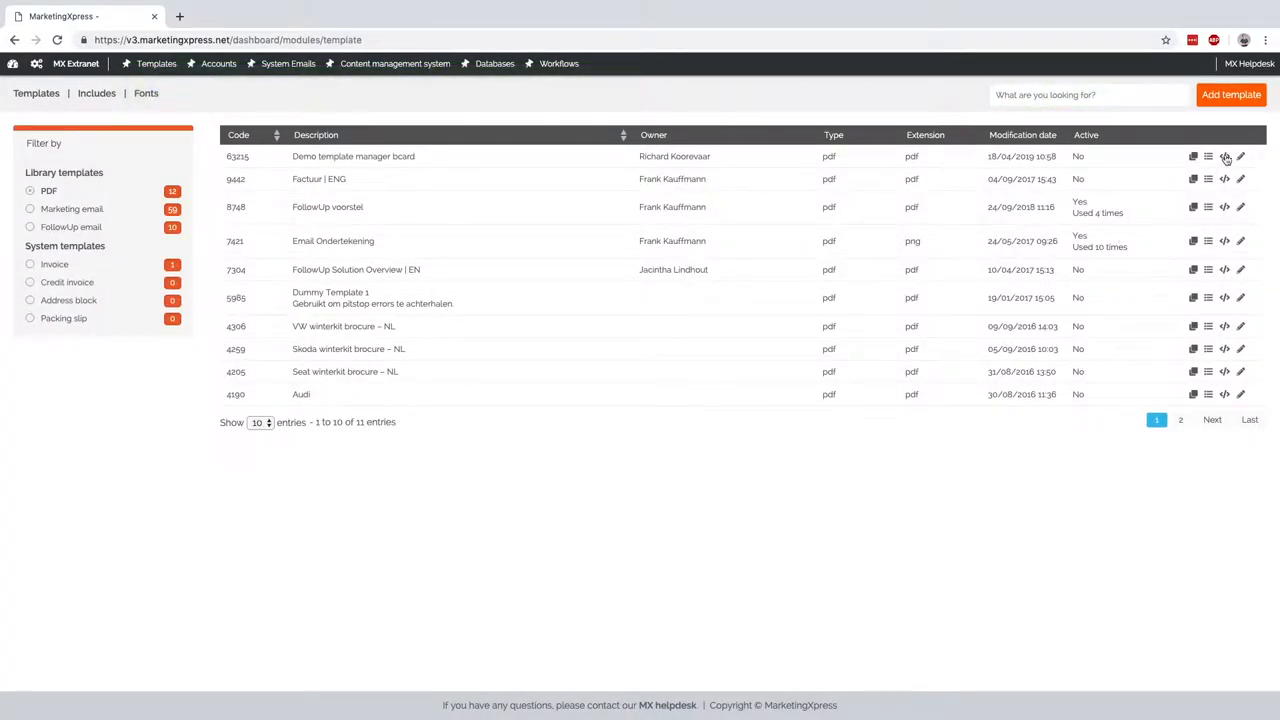
Open Demo template manager bcard in the WYSIWYG content editor
left_click(1224, 156)
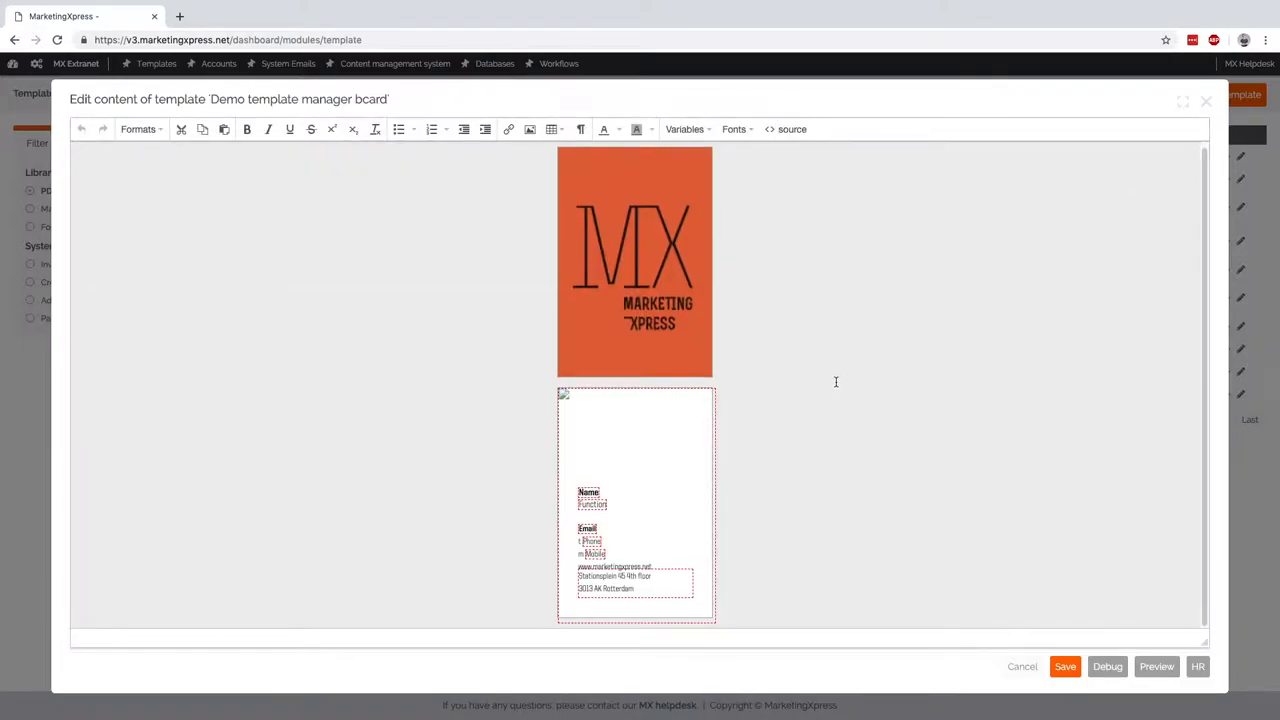
mouse_move(1168, 688)
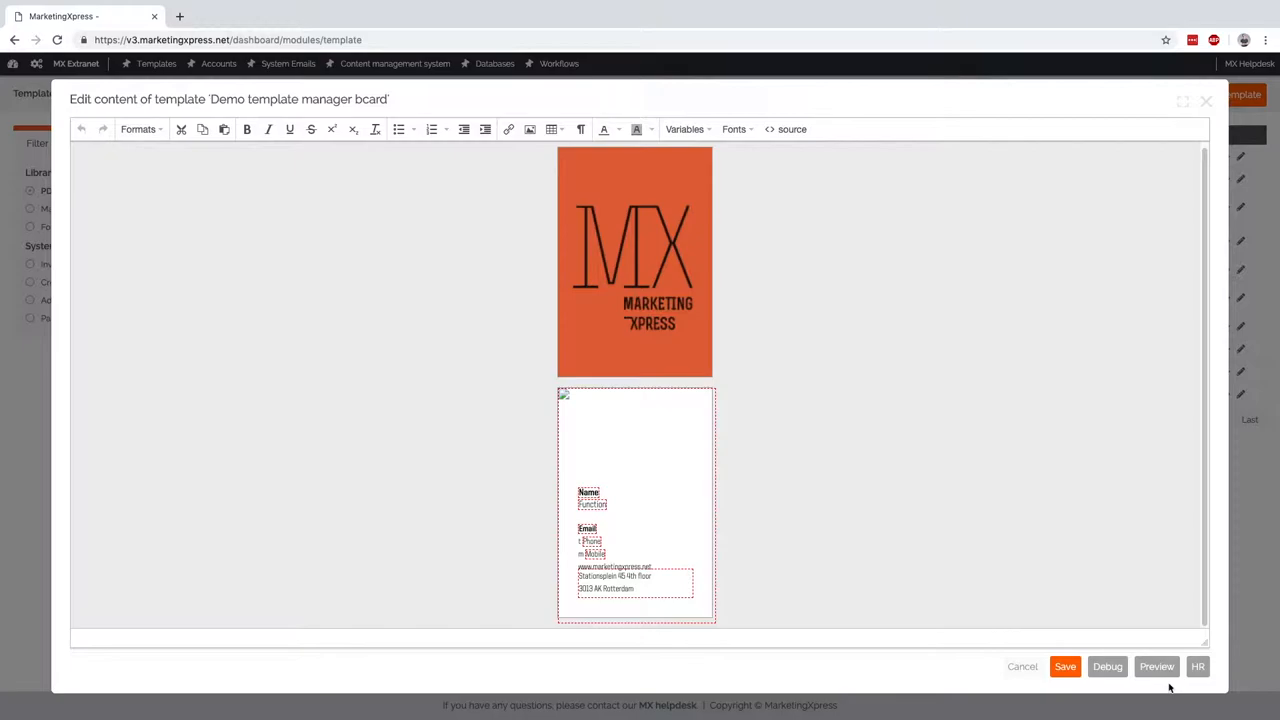